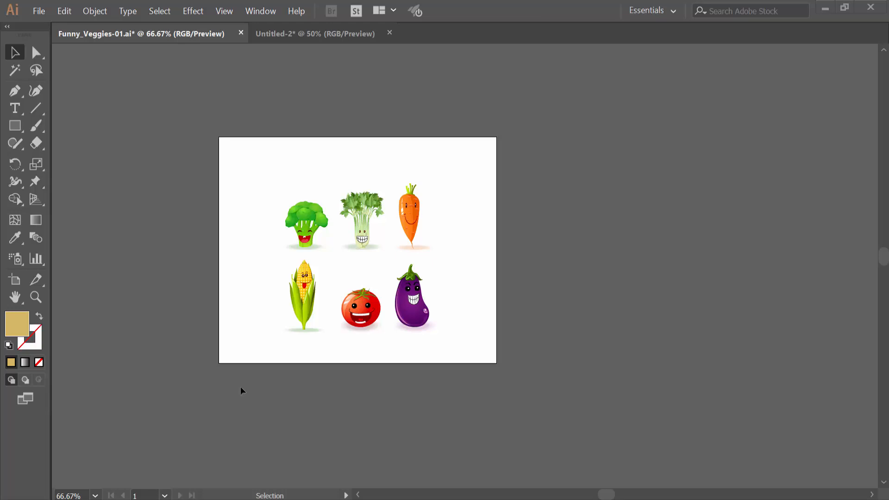
{"action": "mouse_move", "coordinate": [206, 238]}
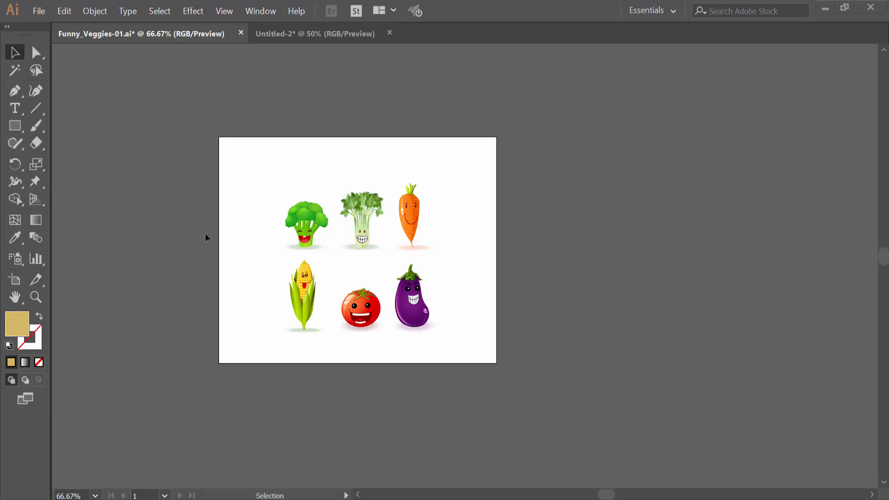
{"action": "mouse_move", "coordinate": [306, 213]}
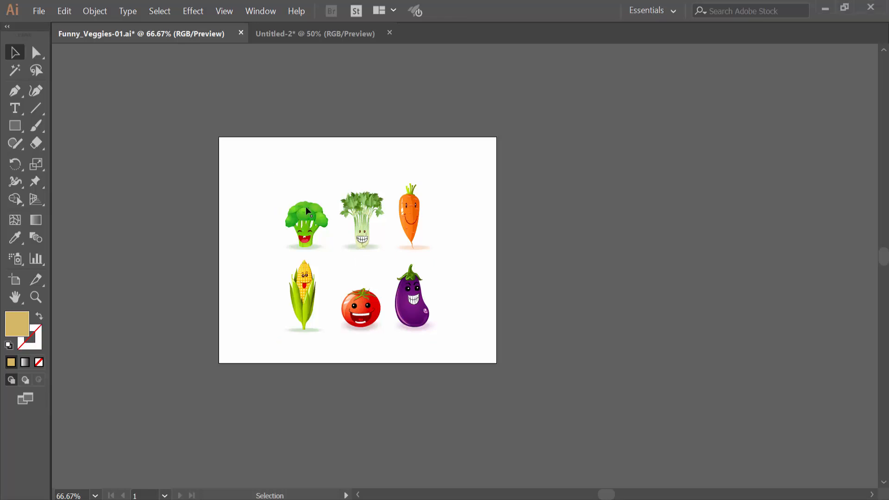
- Select the vegetables, activate the Artboard Tool, and show Properties listing Artboard 1 at 900 by 700 pt
{"action": "left_click", "coordinate": [307, 213]}
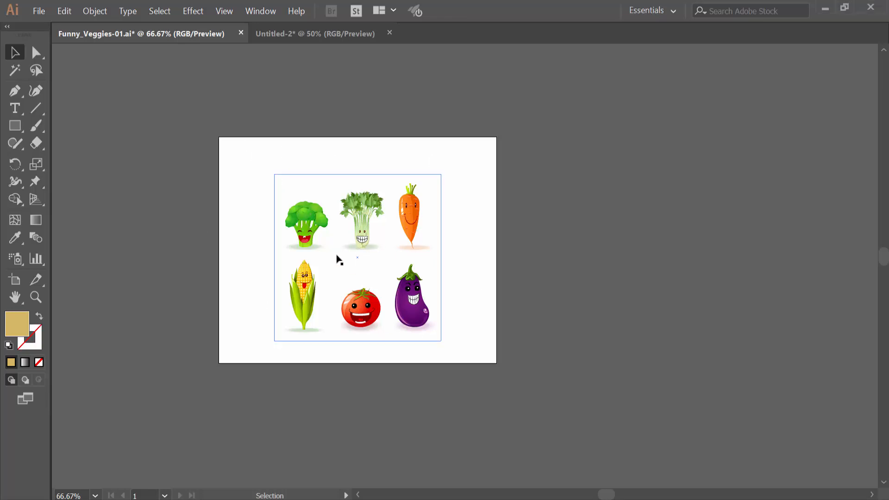
{"action": "mouse_move", "coordinate": [14, 280]}
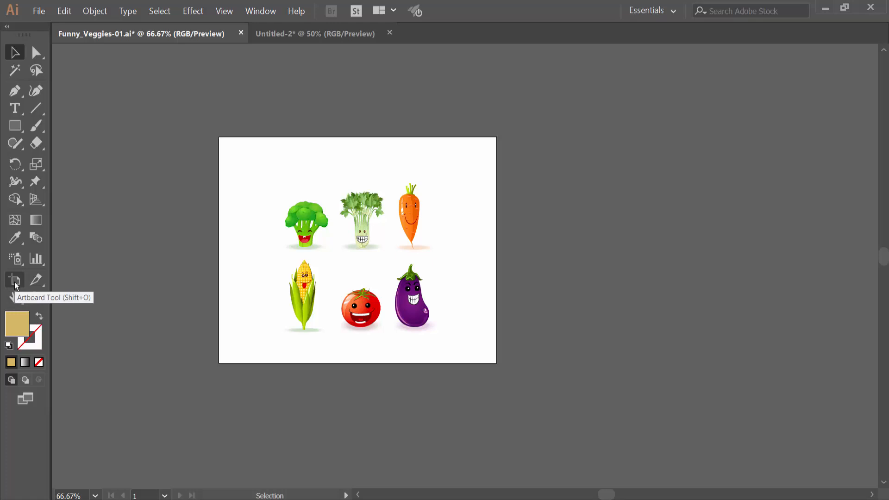
{"action": "left_click", "coordinate": [14, 279]}
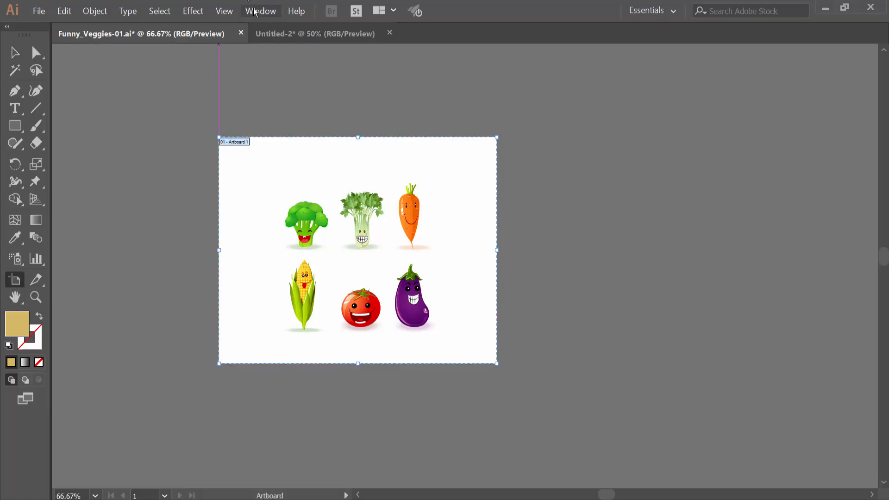
{"action": "left_click", "coordinate": [259, 11]}
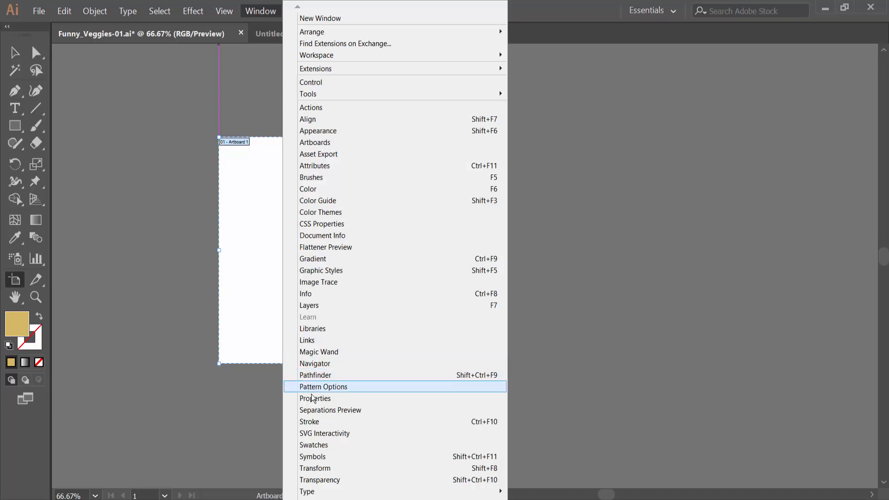
{"action": "left_click", "coordinate": [315, 398]}
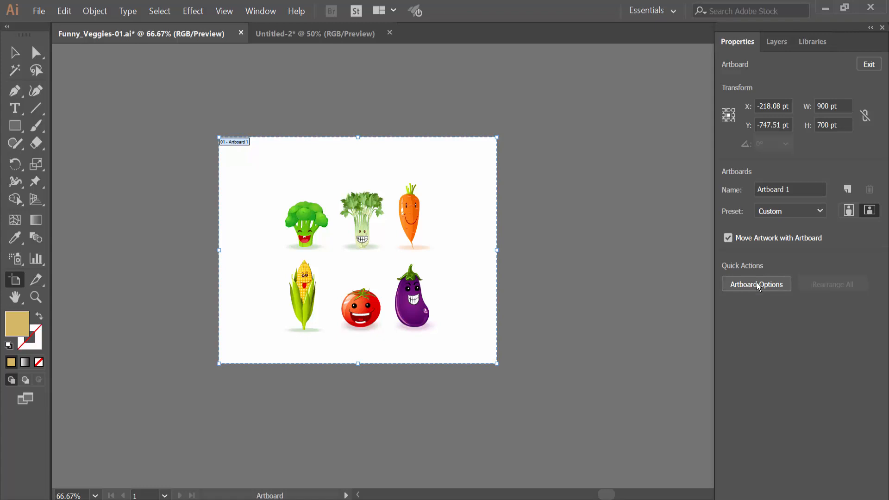
- In Artboard Options, apply the Fit to Artwork Bounds preset, shrinking Artboard 1 to 539 by 516 pt
{"action": "left_click", "coordinate": [757, 284]}
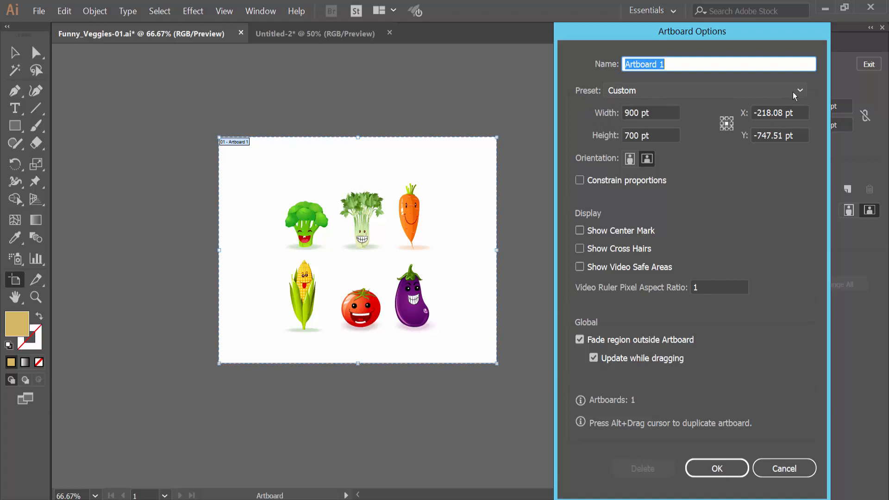
{"action": "left_click", "coordinate": [799, 90]}
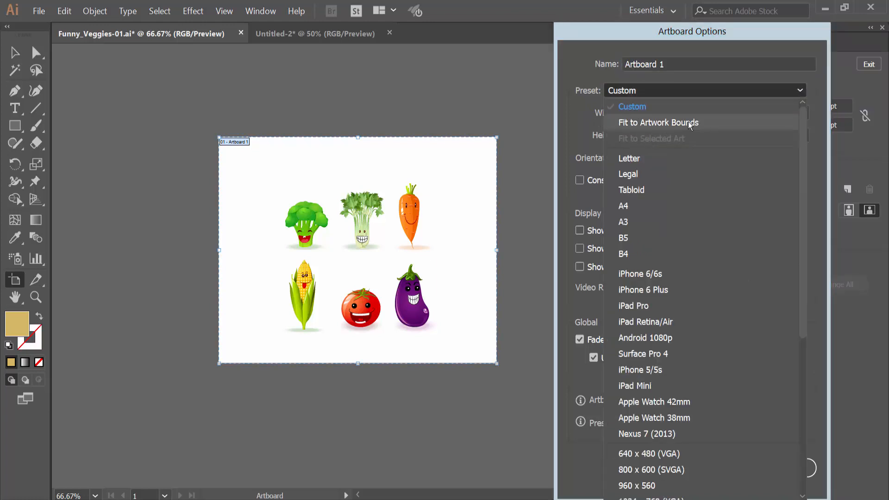
{"action": "mouse_move", "coordinate": [670, 126]}
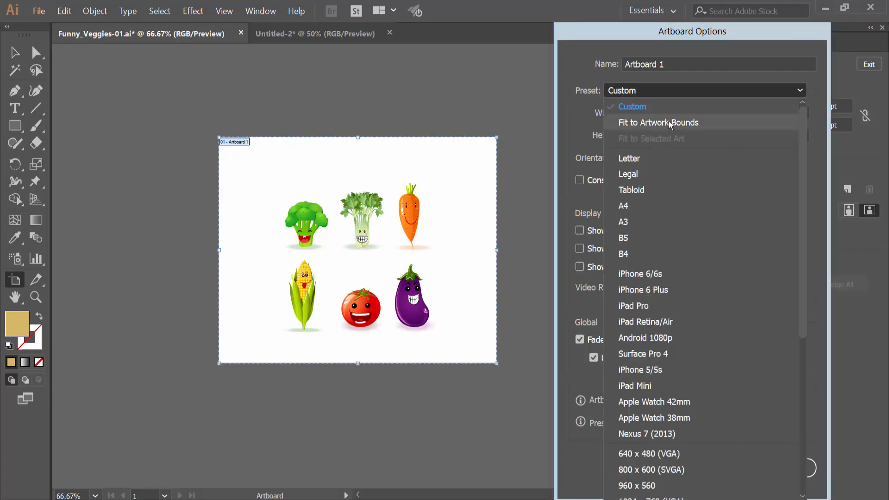
{"action": "left_click", "coordinate": [658, 122]}
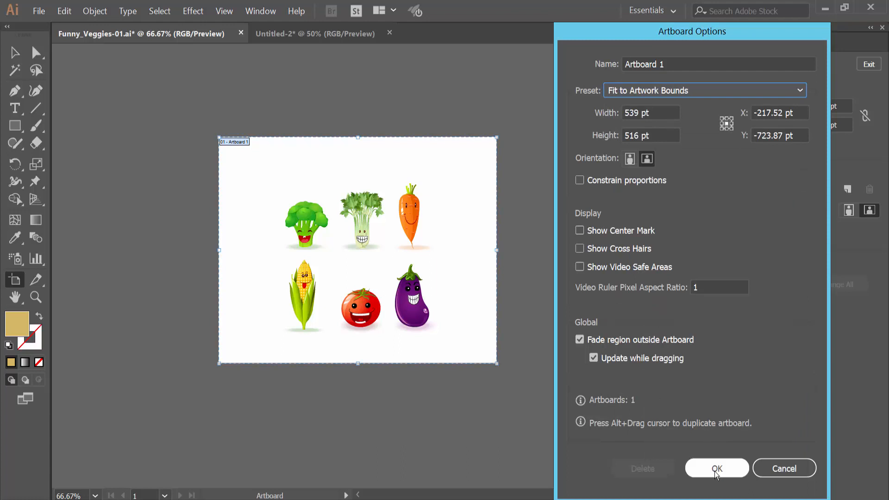
{"action": "left_click", "coordinate": [716, 468]}
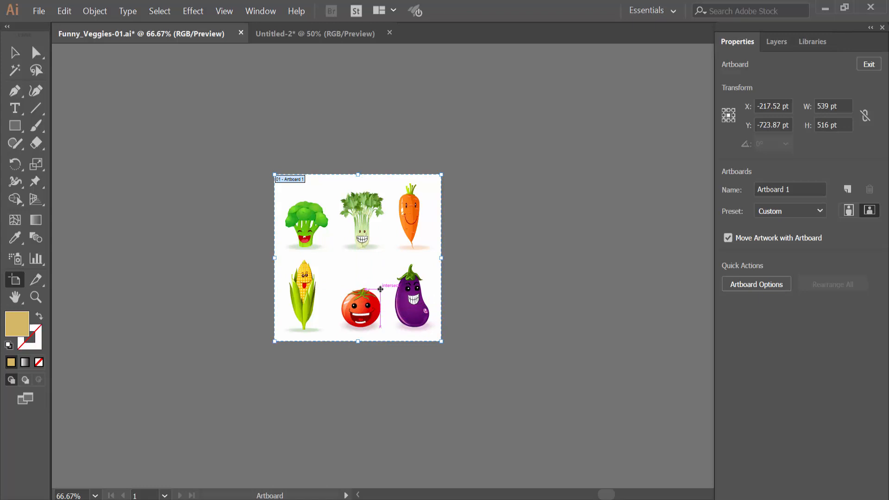
{"action": "left_click_drag", "start_coordinate": [379, 286], "coordinate": [524, 250]}
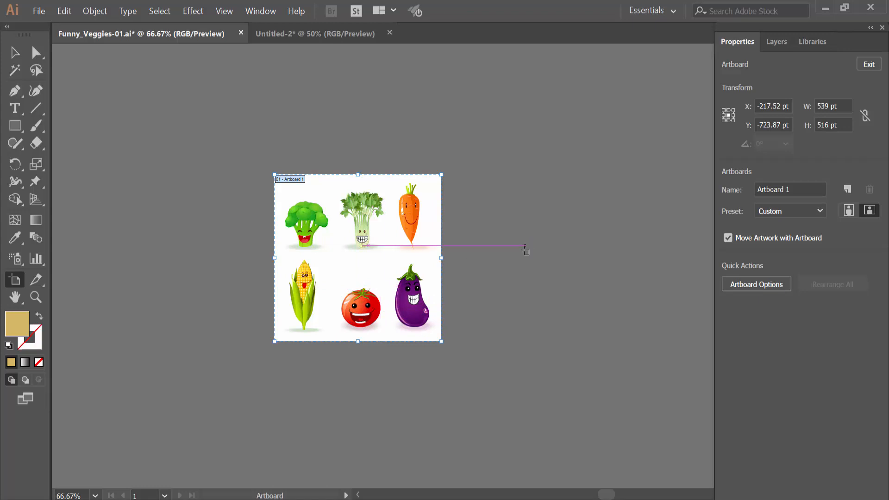
- In Artboard Options, set Width and Height to 500 pt, making Artboard 1 a 500 by 500 pt square
{"action": "left_click", "coordinate": [756, 285]}
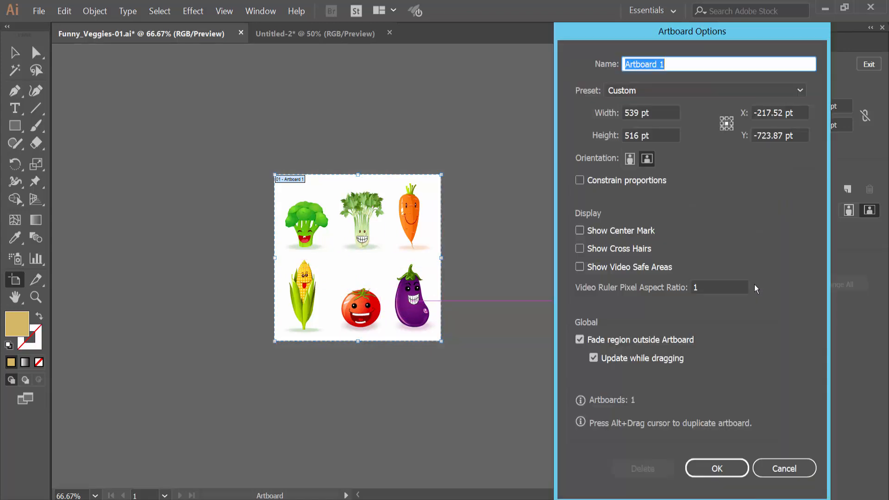
{"action": "left_click", "coordinate": [650, 112]}
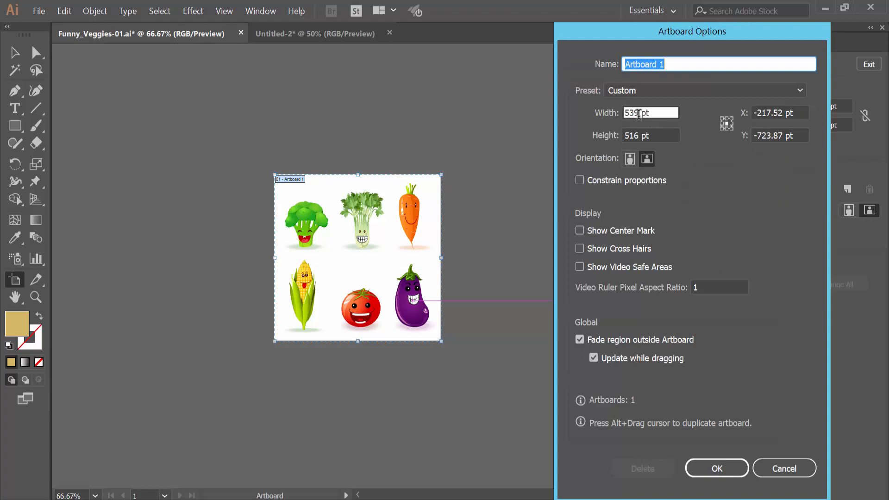
{"action": "left_click", "coordinate": [650, 113]}
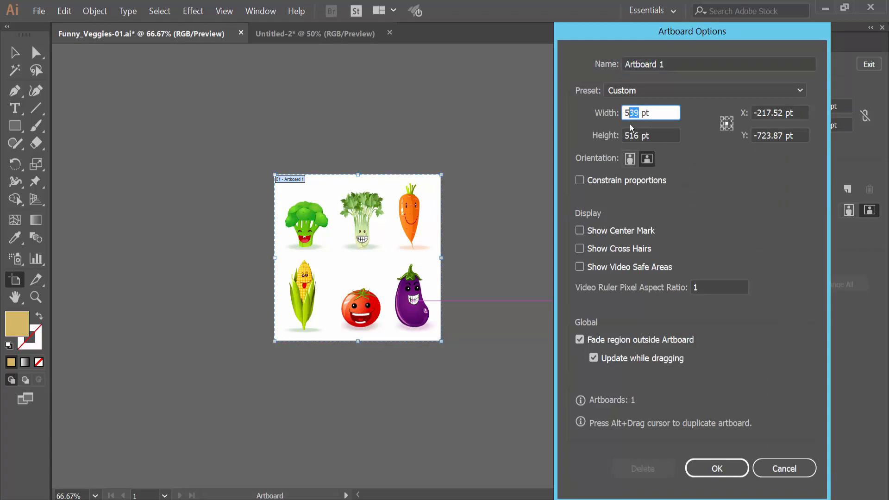
{"action": "type", "text": "500"}
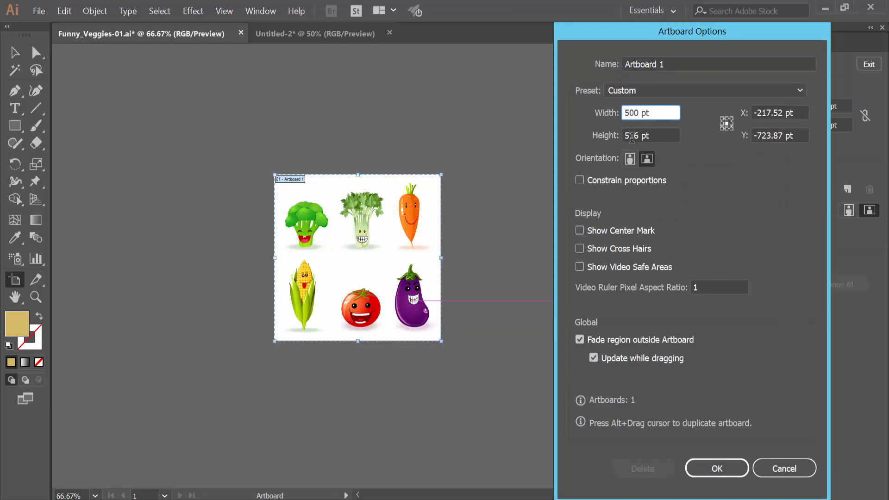
{"action": "left_click", "coordinate": [650, 135]}
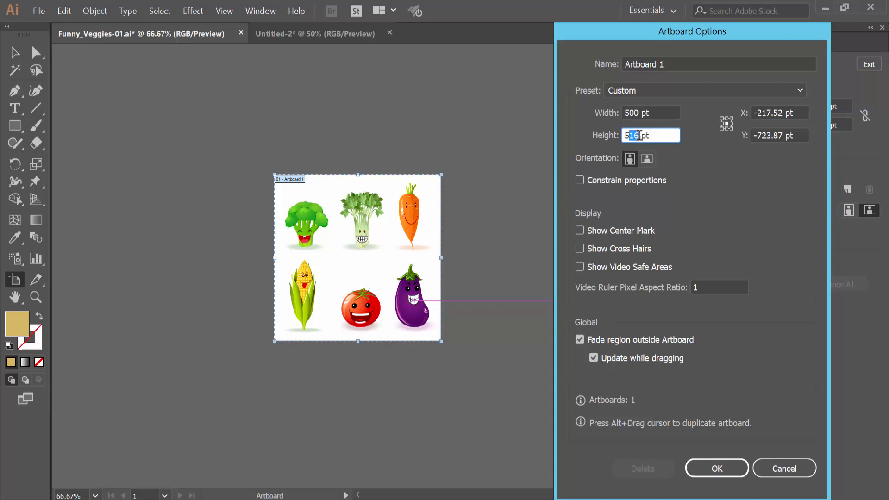
{"action": "type", "text": "500"}
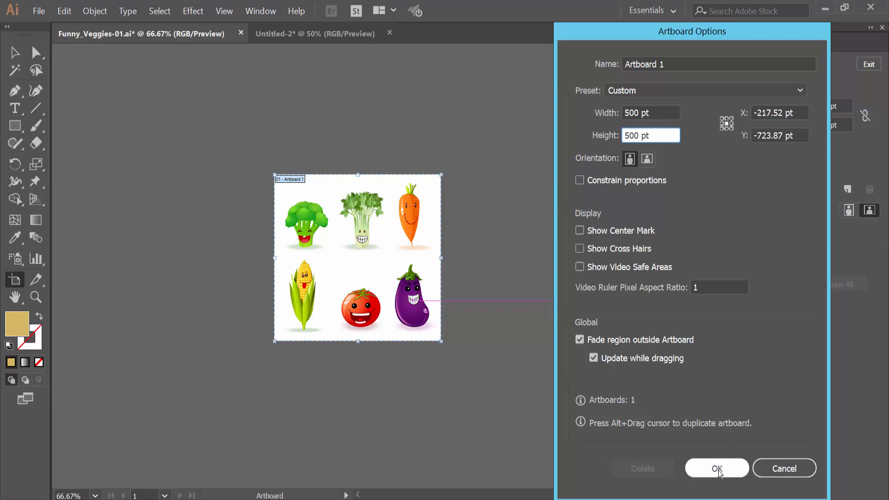
{"action": "left_click", "coordinate": [716, 468]}
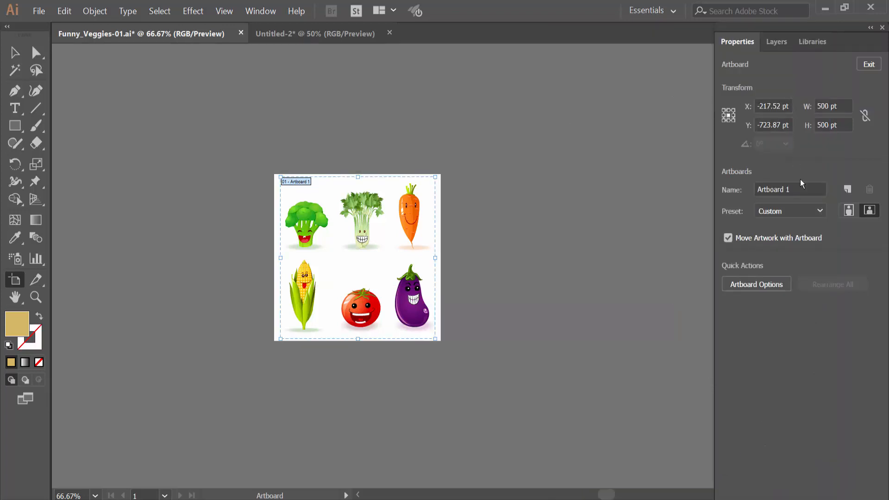
- From the Properties Preset list choose Fit to Artwork Bounds (539 by 516 pt), then exit the Artboard Tool
{"action": "left_click", "coordinate": [789, 211]}
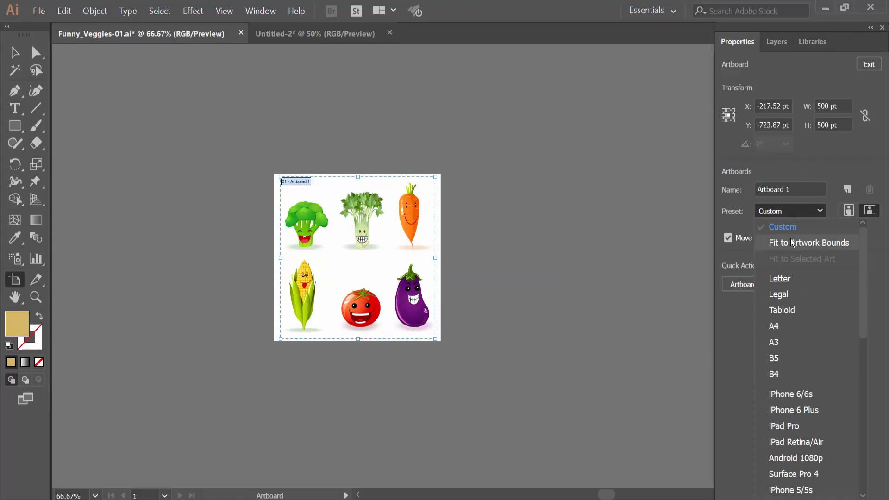
{"action": "left_click", "coordinate": [808, 242]}
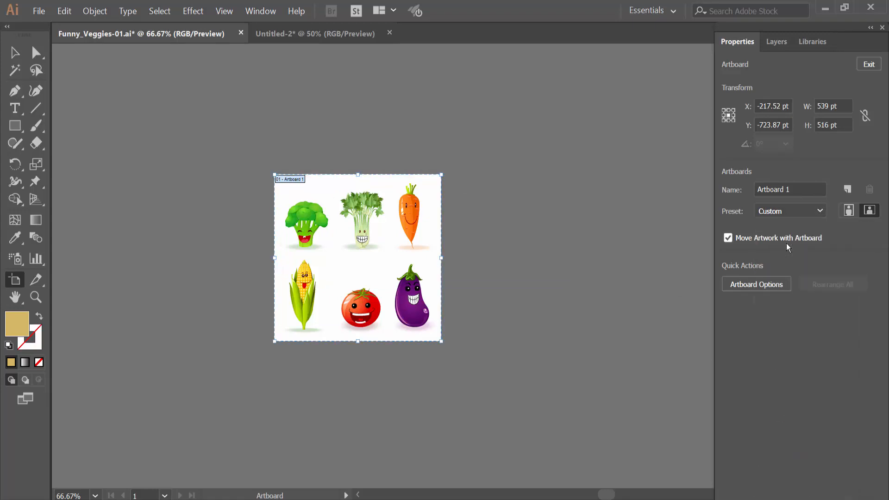
{"action": "left_click", "coordinate": [790, 211]}
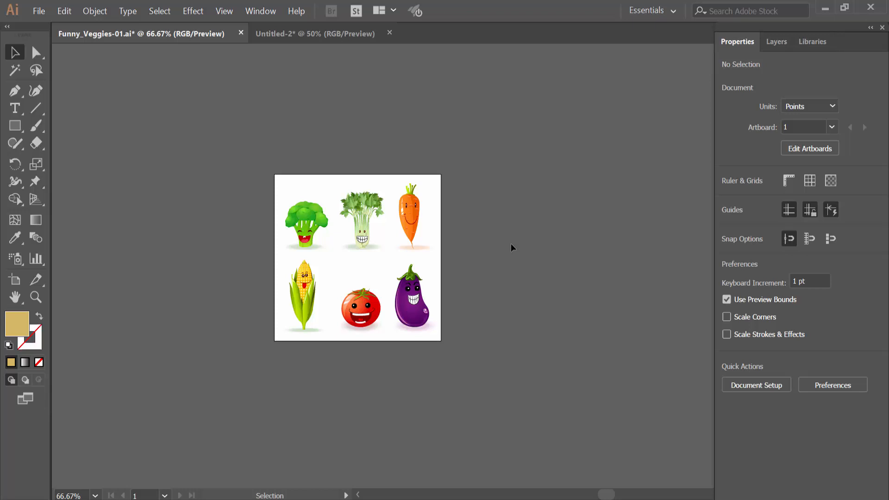
{"action": "mouse_move", "coordinate": [506, 243]}
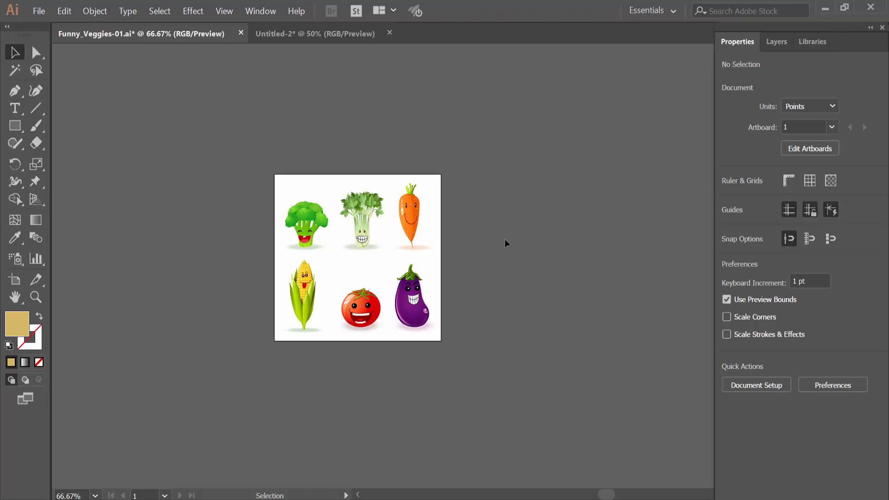